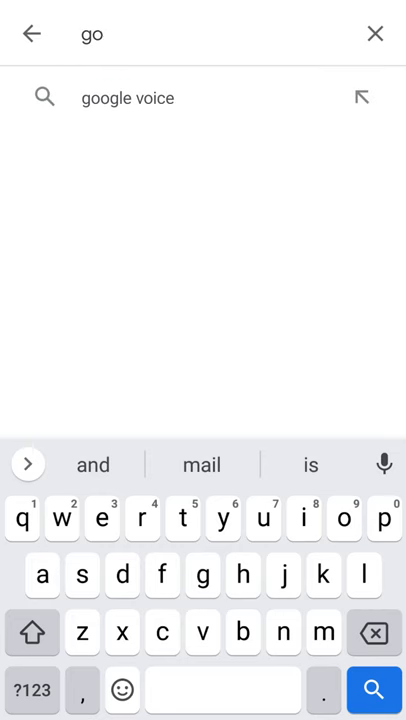
# Search the Play Store for "google voice" and start installing Google Voice by Google LLC.
pyautogui.click(128, 98)
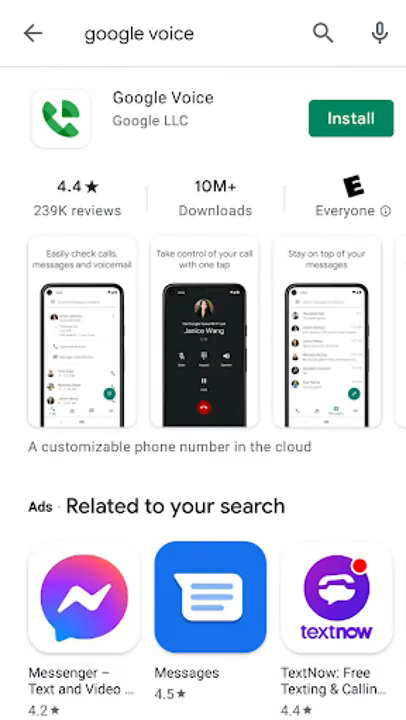
pyautogui.click(350, 120)
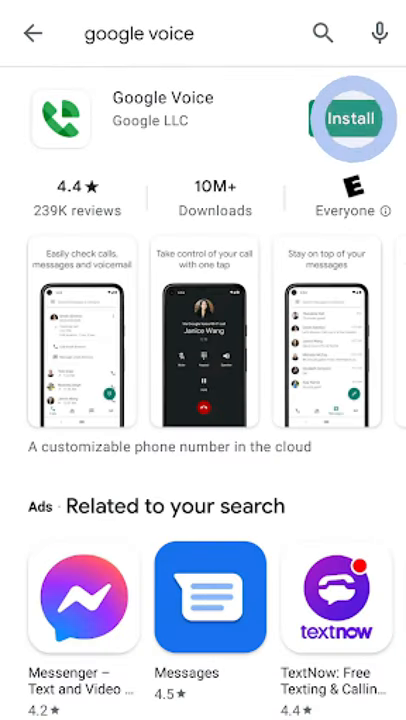
pyautogui.click(356, 120)
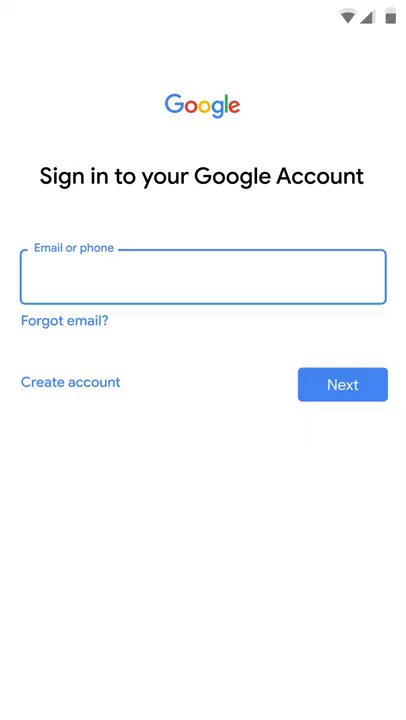
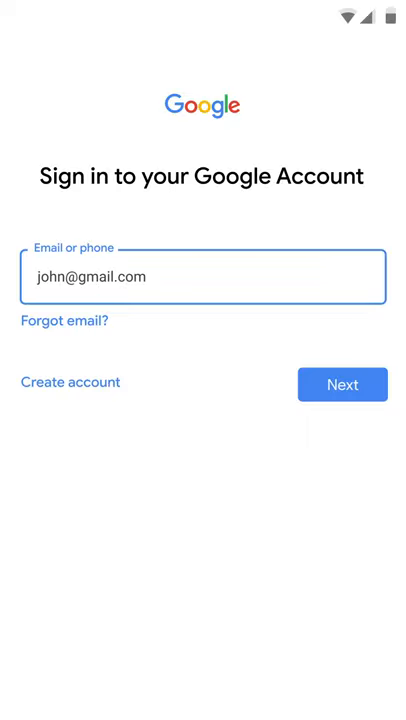
pyautogui.click(340, 384)
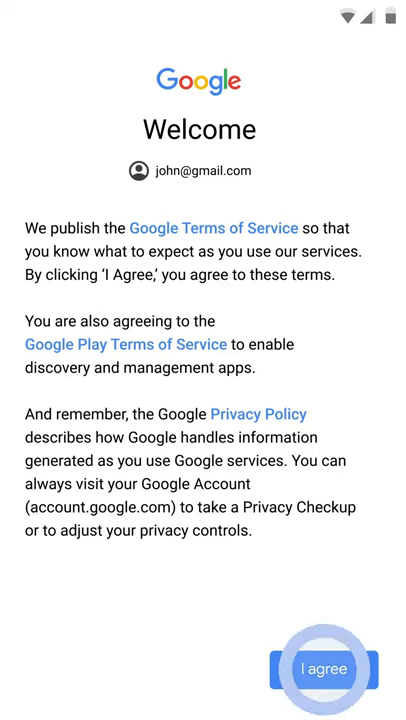
pyautogui.click(326, 670)
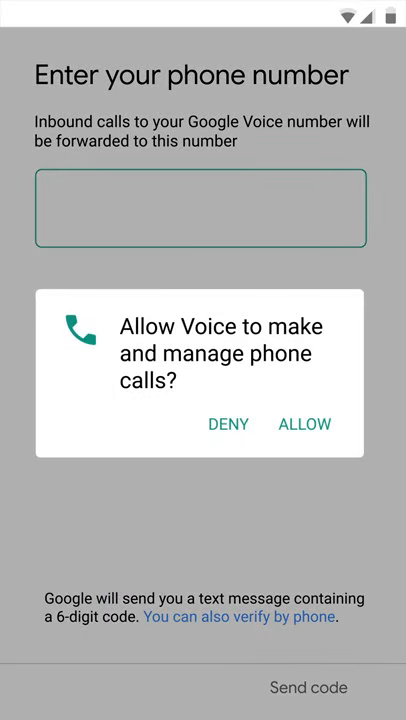
pyautogui.click(304, 424)
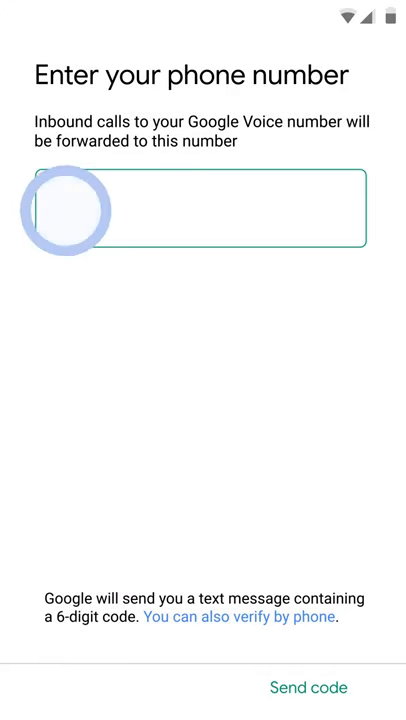
pyautogui.write('(555) 555-5555')
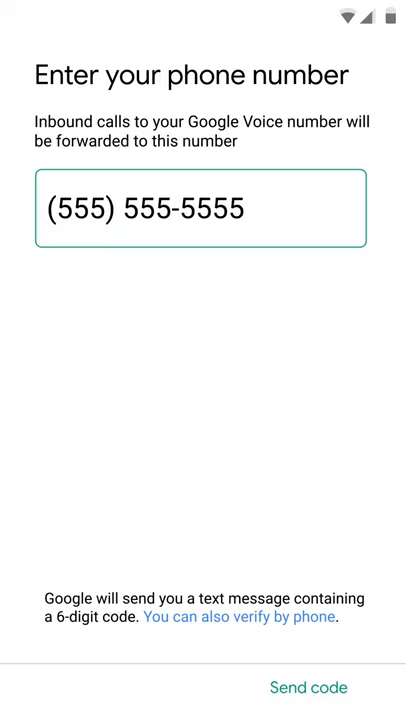
pyautogui.click(304, 688)
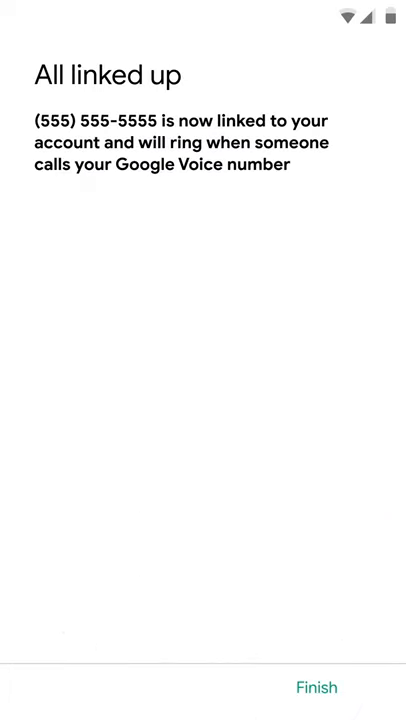
# Finish linking the number and allow contacts access to reach the Contacts screen.
pyautogui.click(316, 688)
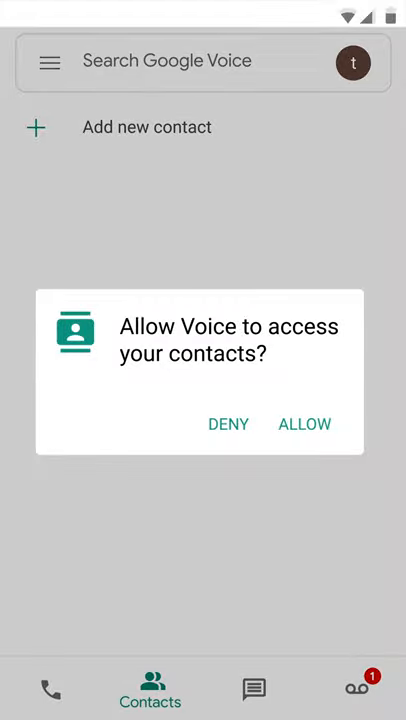
pyautogui.click(304, 424)
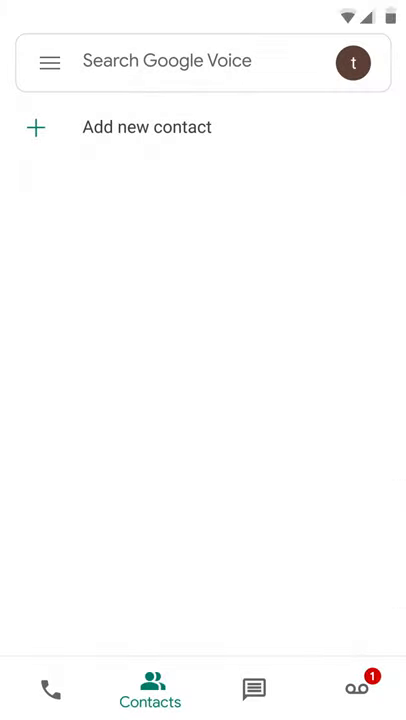